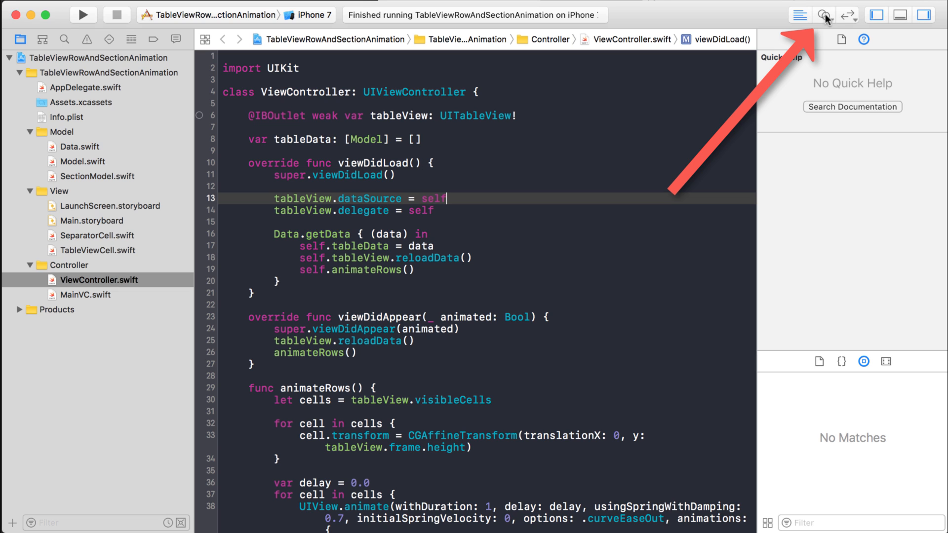
pyautogui.moveTo(824, 14)
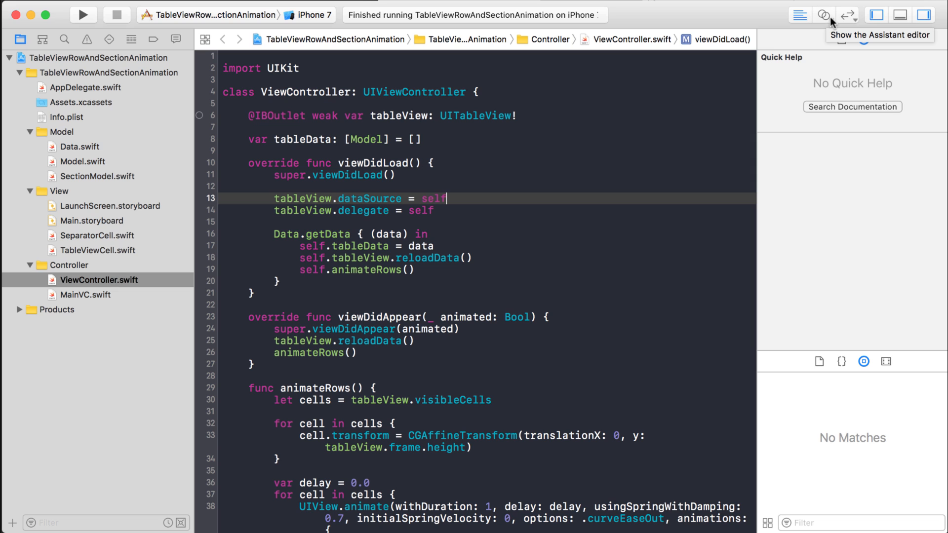
# Step: Show the editor-arrangement options from the Assistant editor button's dropdown
pyautogui.click(822, 14)
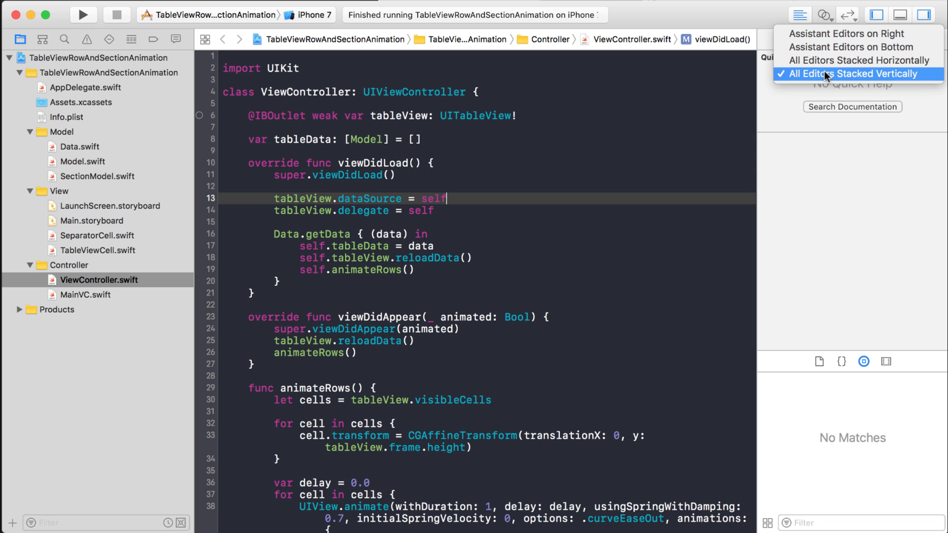
pyautogui.moveTo(798, 80)
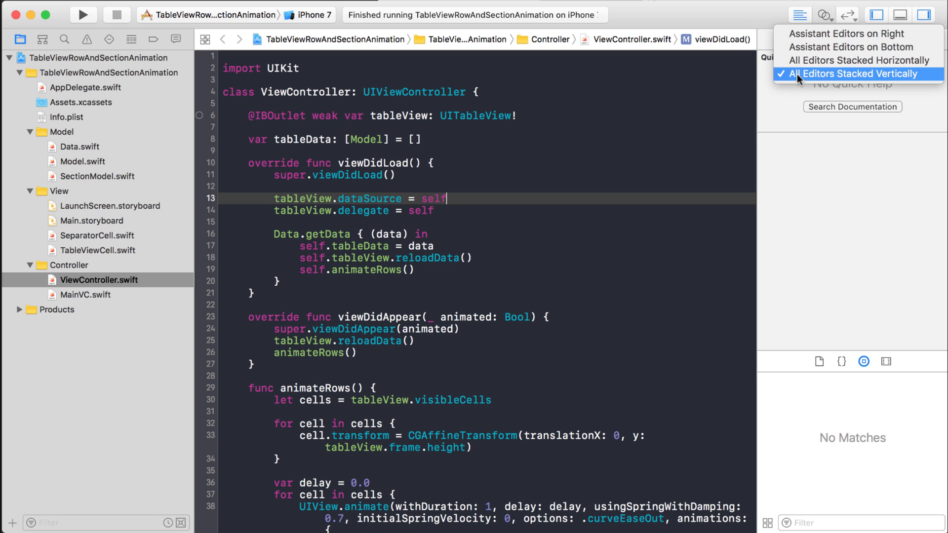
pyautogui.moveTo(836, 77)
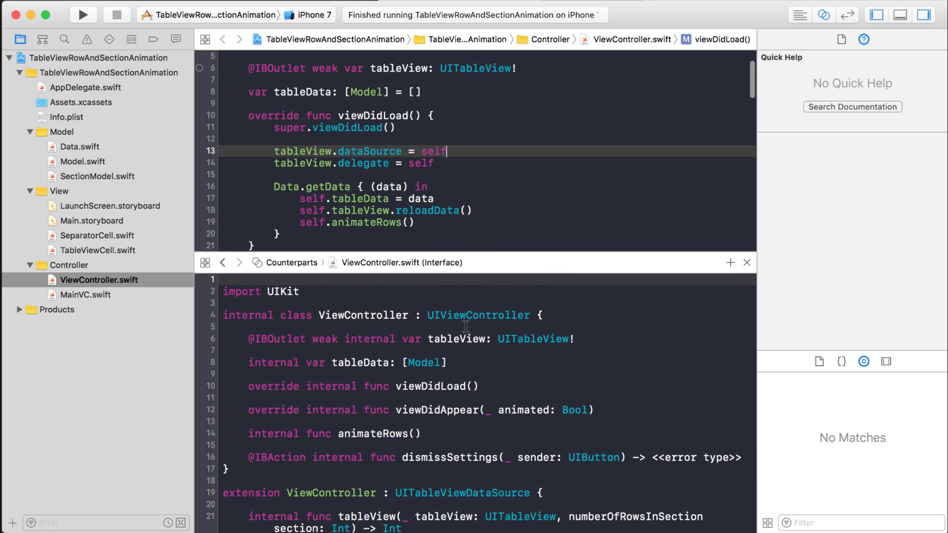
pyautogui.moveTo(452, 353)
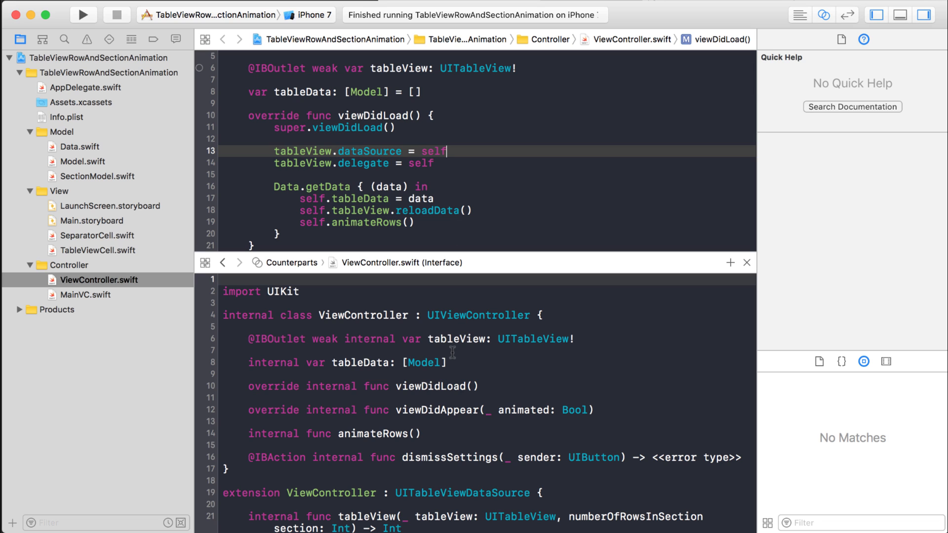
pyautogui.moveTo(289, 264)
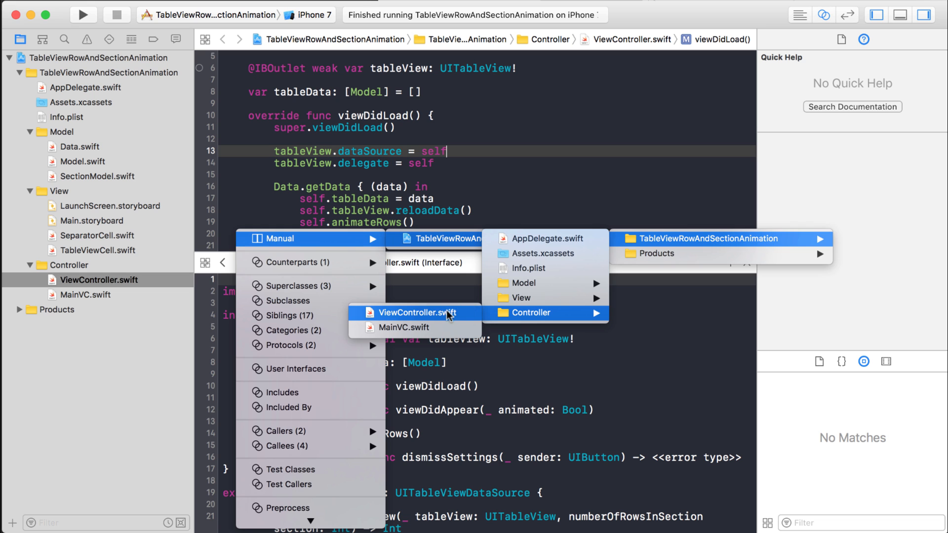
# Step: Set the lower editor manually to ViewController.swift and scroll toward the file's end
pyautogui.click(414, 313)
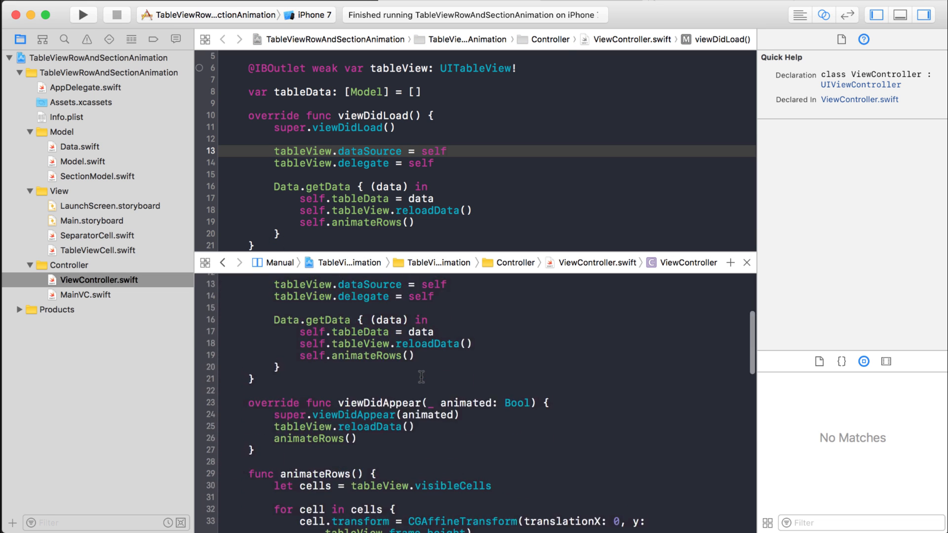
pyautogui.scroll(-3)
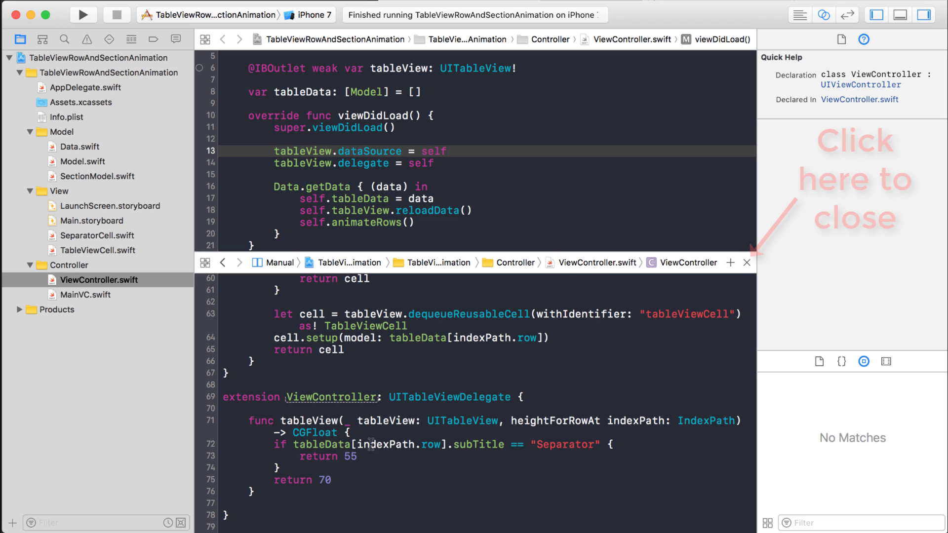
pyautogui.scroll(3)
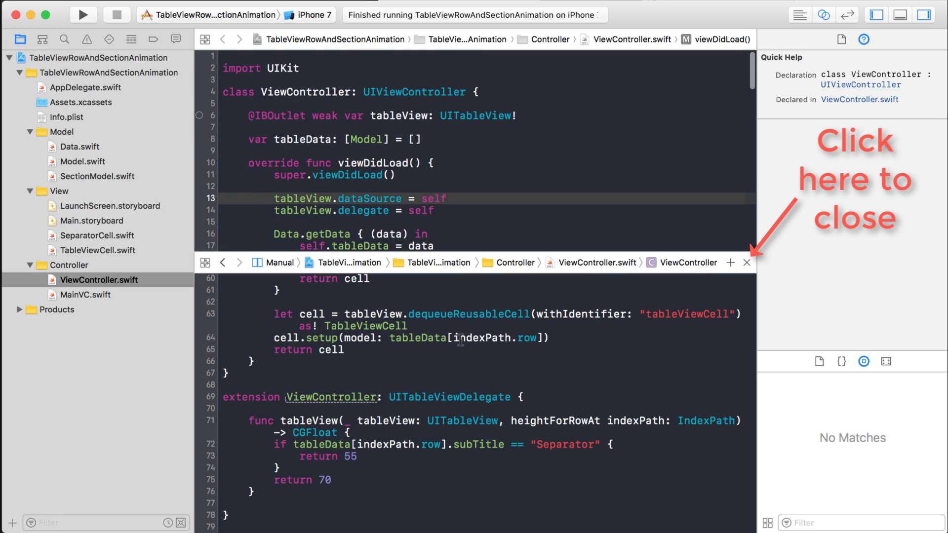
# Step: Close the lower editor, then jump to UIKit's UIViewController definition and browse it
pyautogui.click(747, 263)
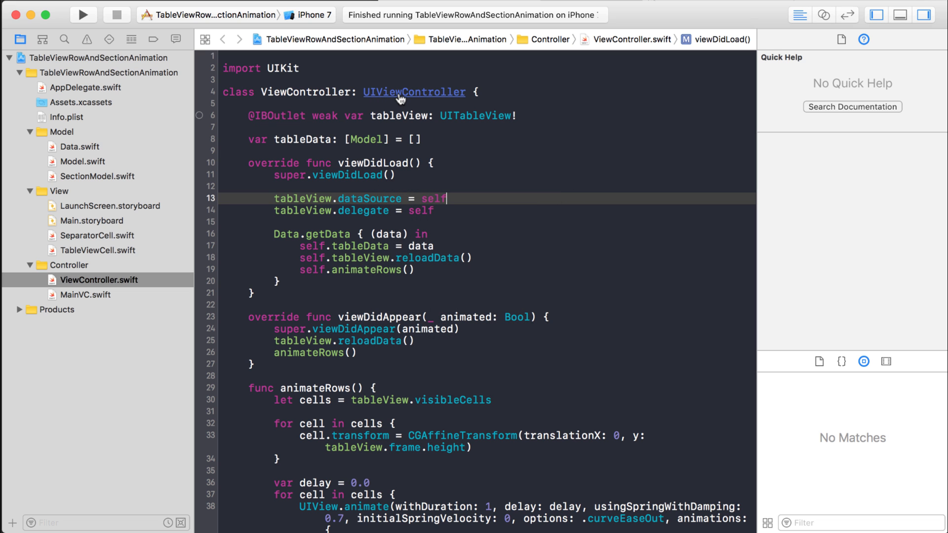
pyautogui.click(414, 91)
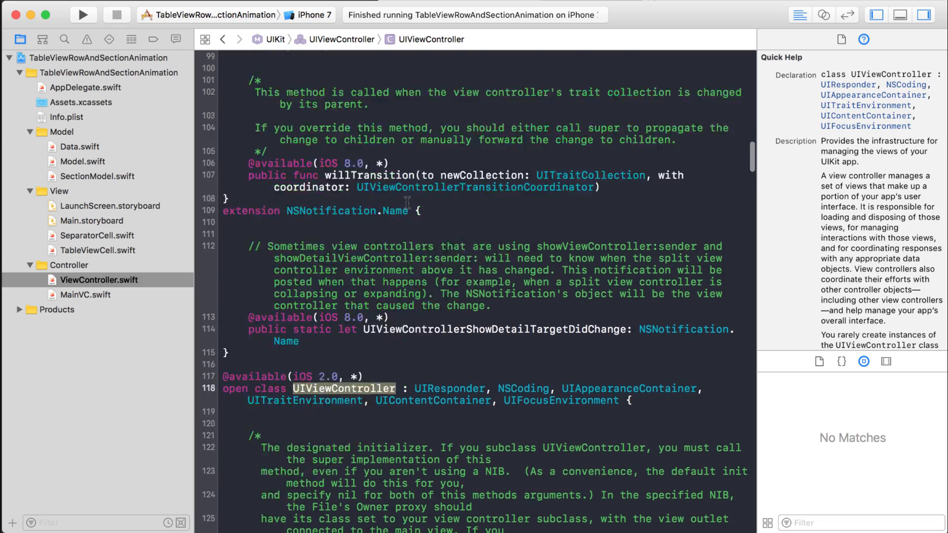
pyautogui.scroll(-3)
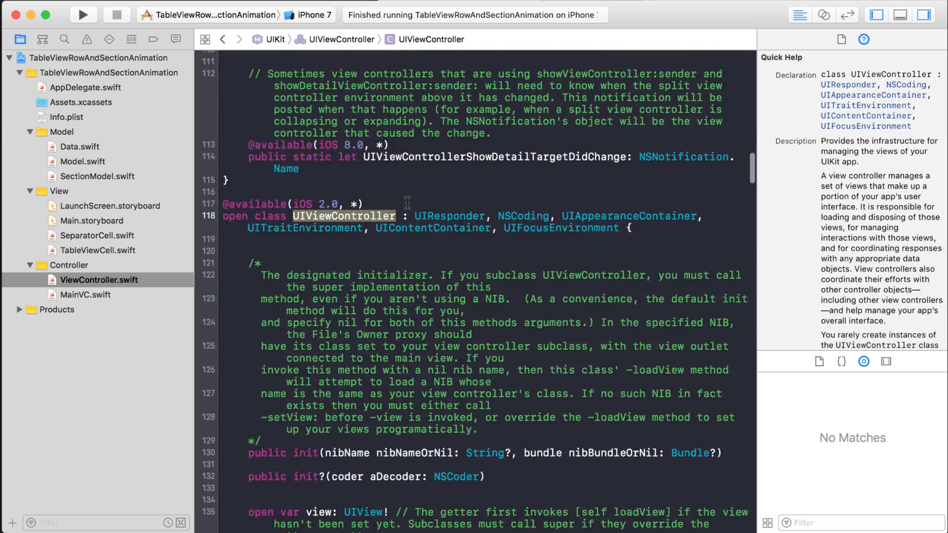
pyautogui.scroll(-3)
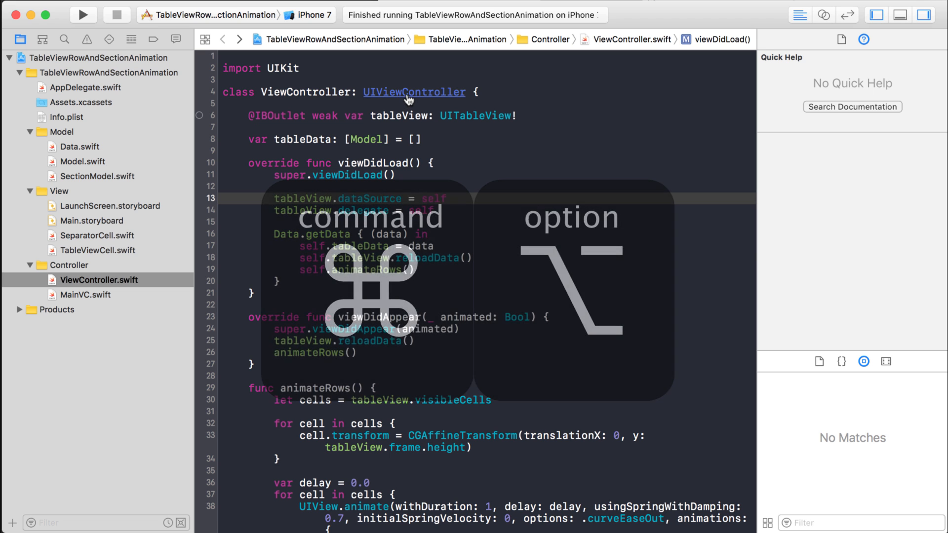
pyautogui.click(414, 91)
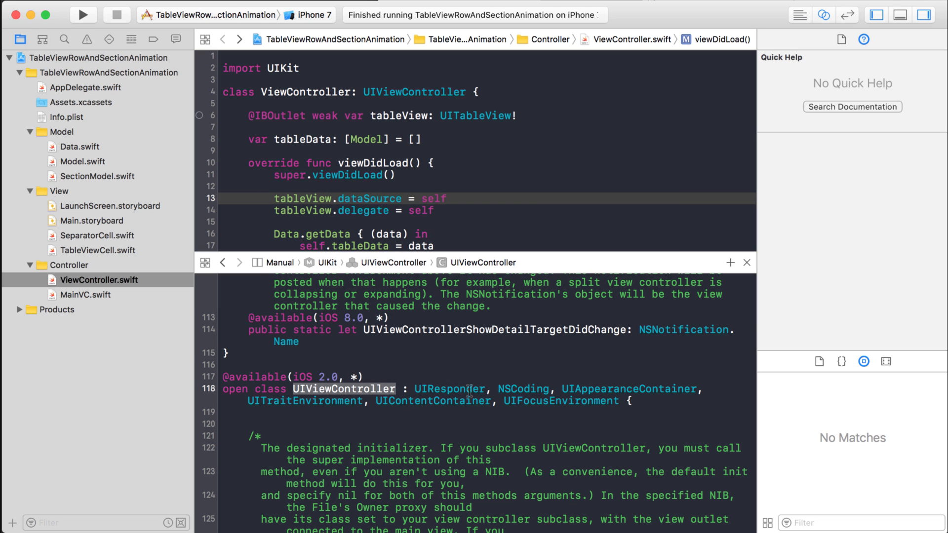
pyautogui.scroll(-3)
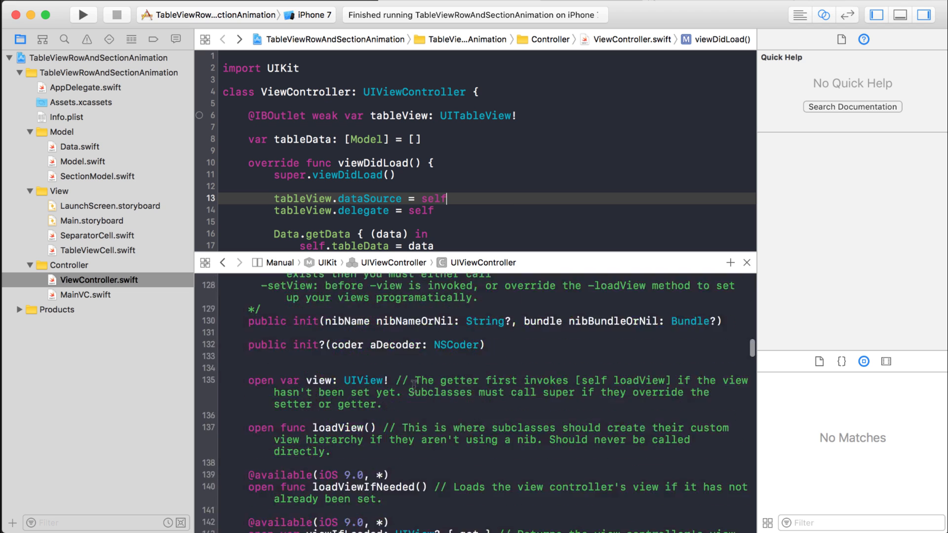
pyautogui.scroll(-3)
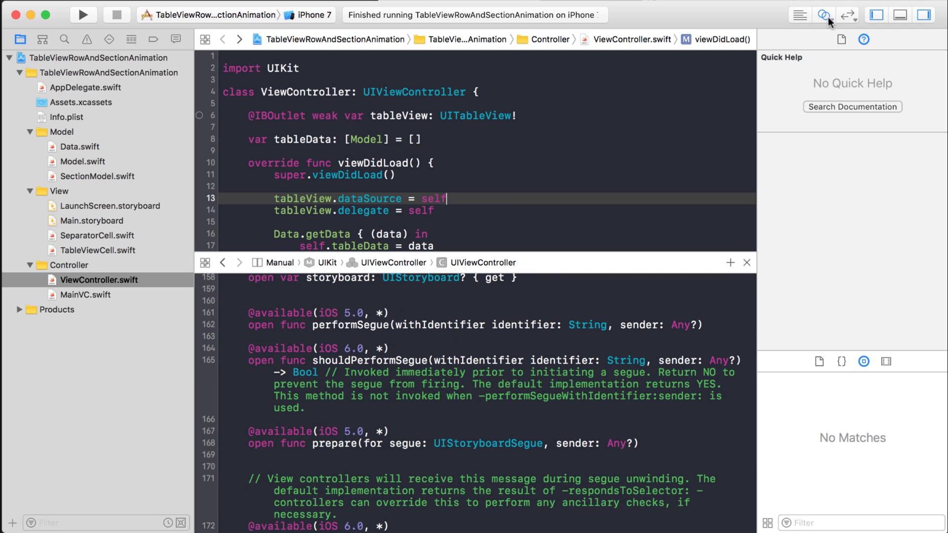
pyautogui.click(824, 14)
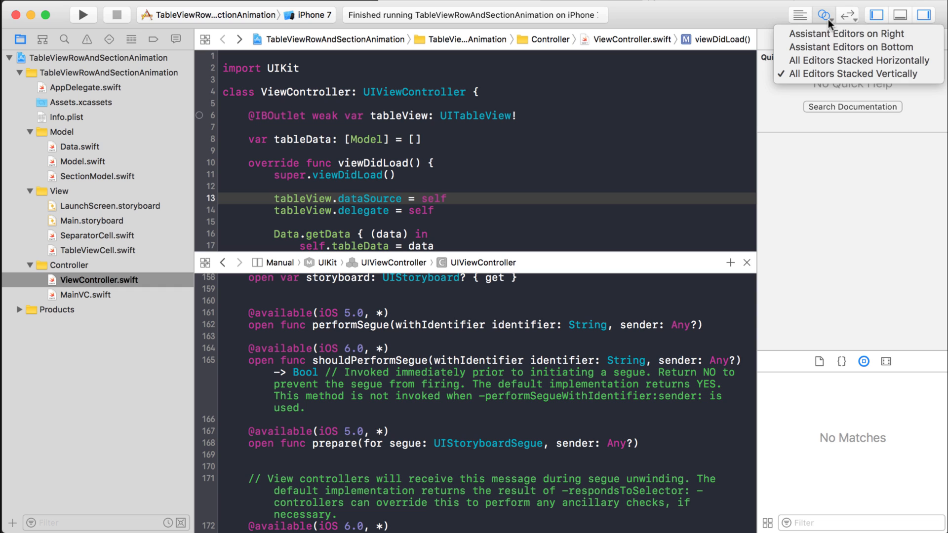
pyautogui.moveTo(857, 34)
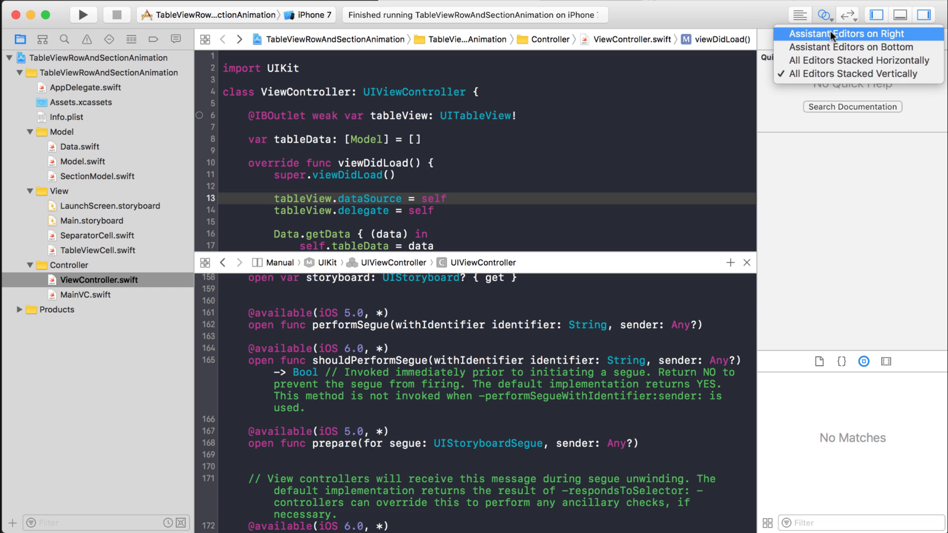
pyautogui.moveTo(853, 73)
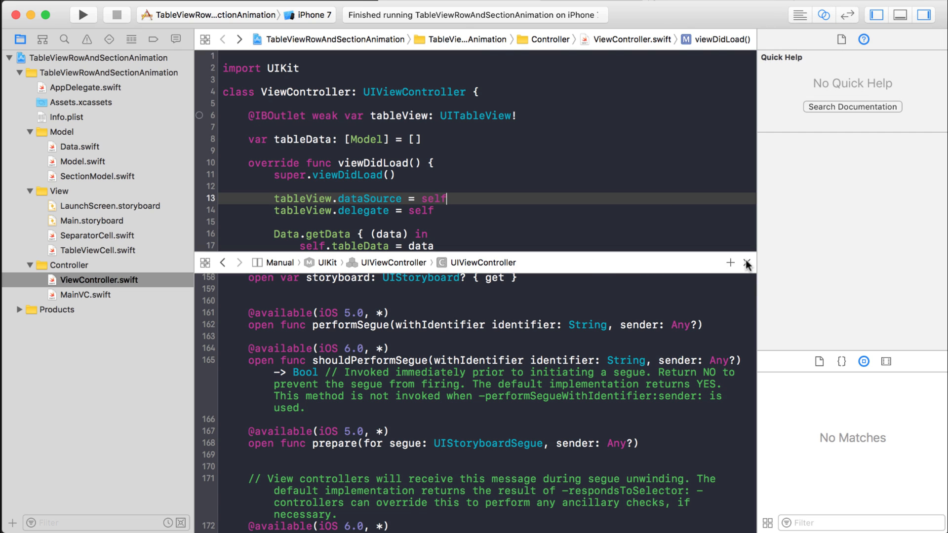
pyautogui.click(747, 262)
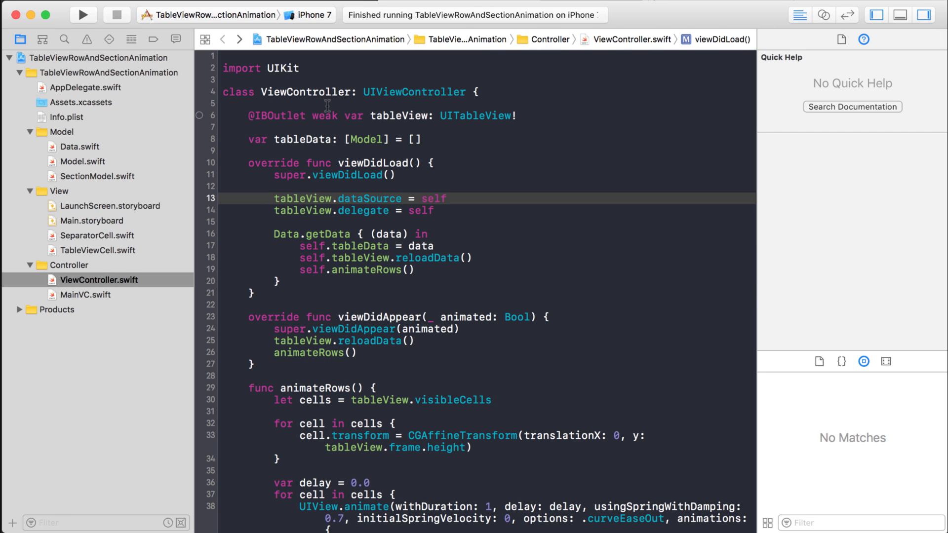
# Step: Open ViewController.swift in a second stacked editor via Option-Command on the class name, scrolled to the UITableViewDelegate extension
pyautogui.click(446, 198)
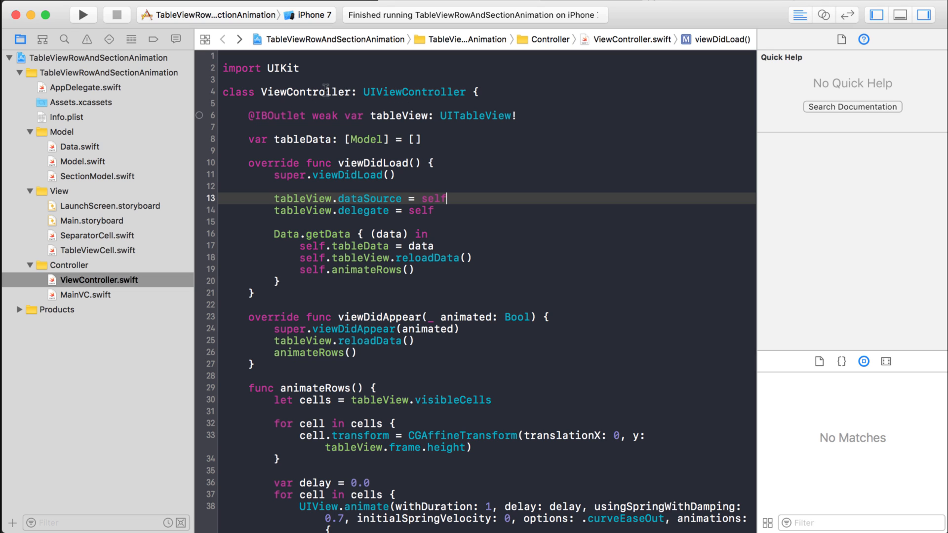
pyautogui.moveTo(306, 92)
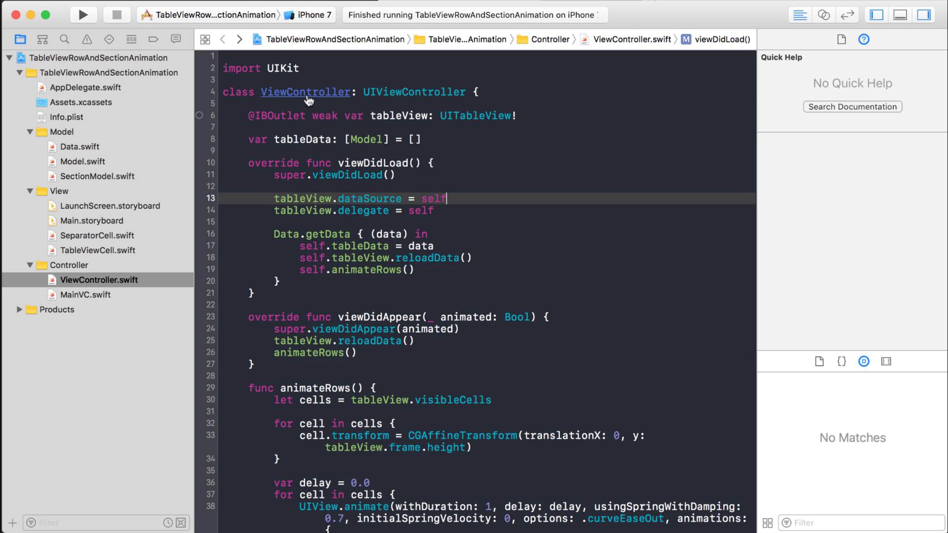
pyautogui.press('cmd+option')
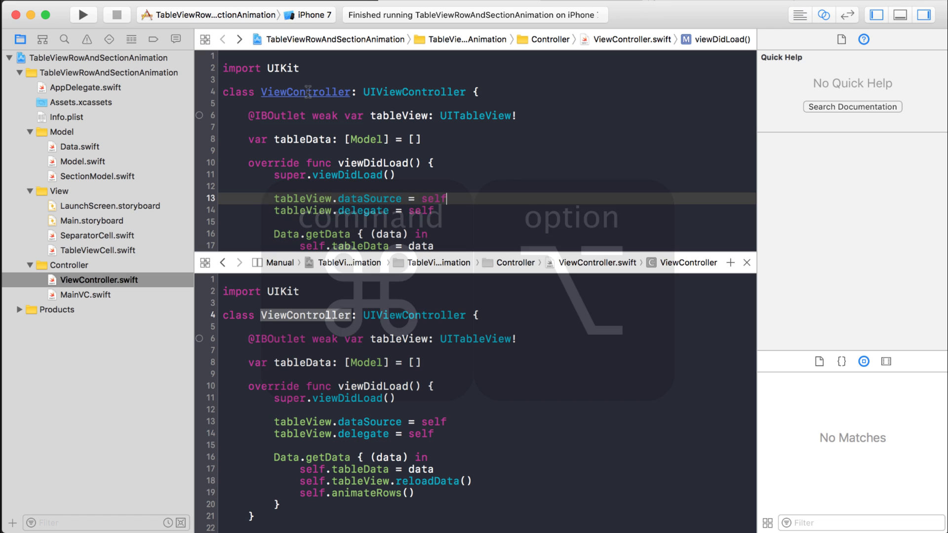
pyautogui.scroll(-3)
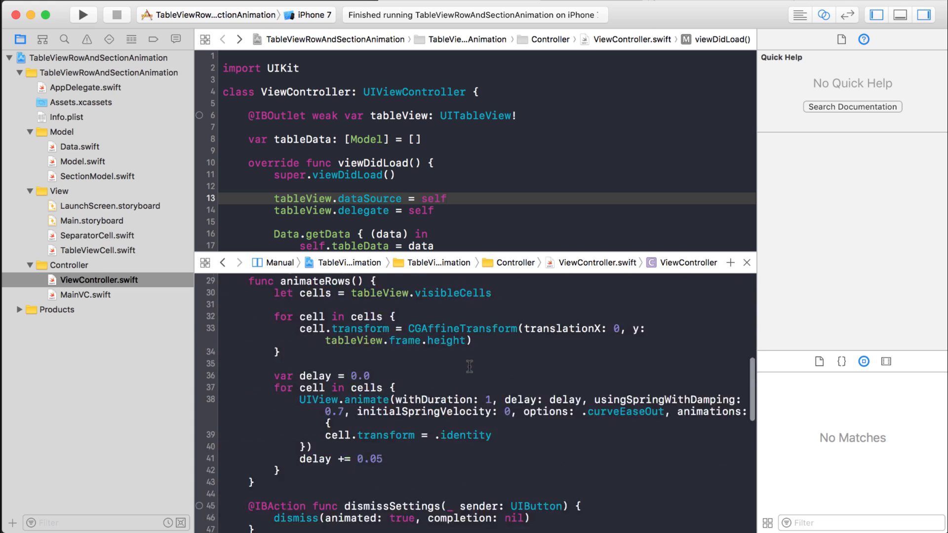
pyautogui.scroll(-3)
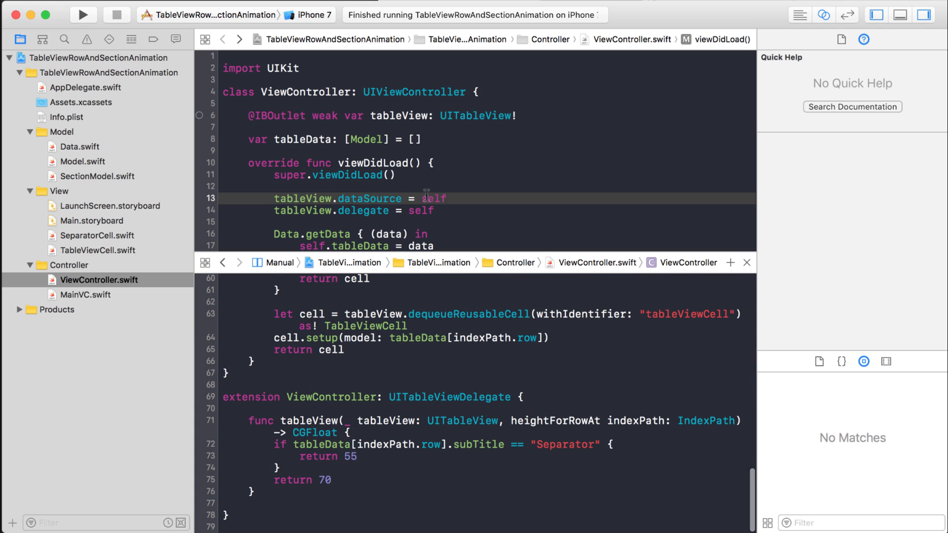
pyautogui.moveTo(562, 353)
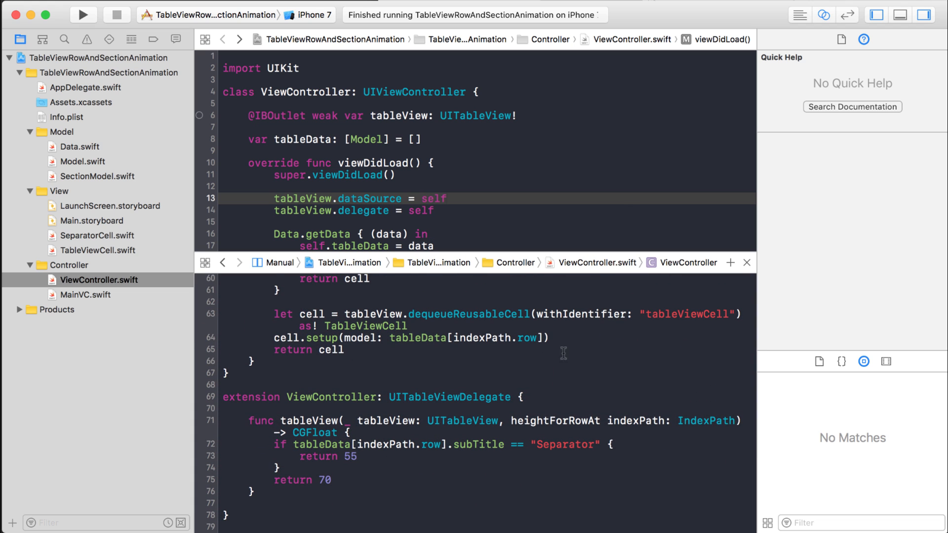
pyautogui.moveTo(495, 188)
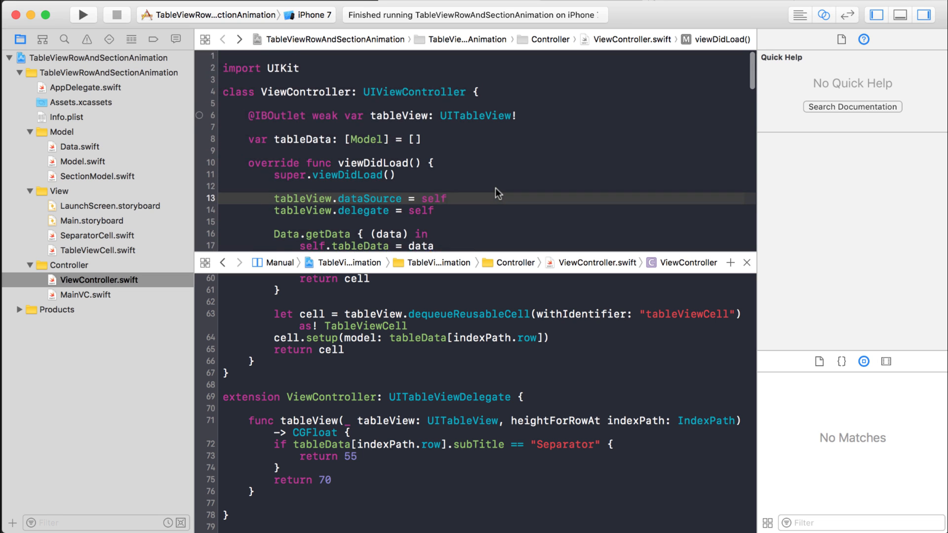
pyautogui.scroll(3)
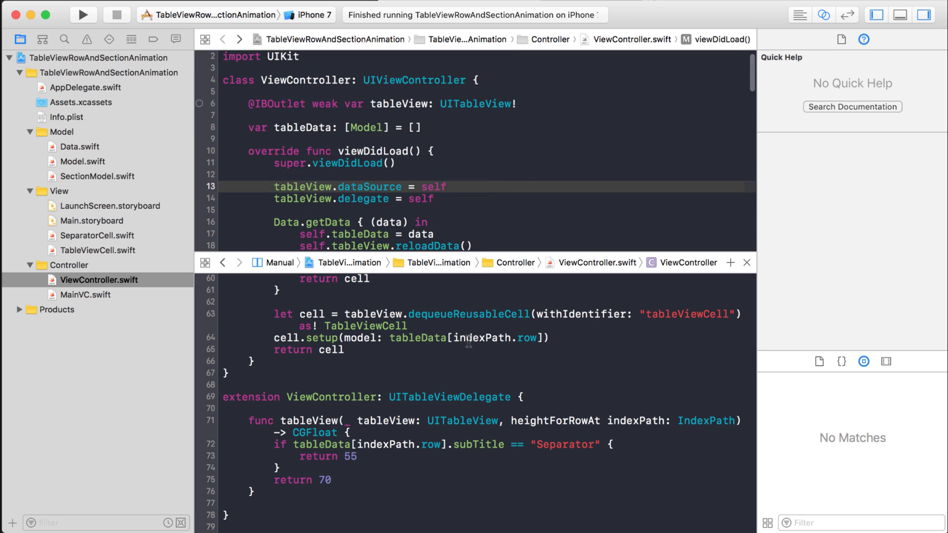